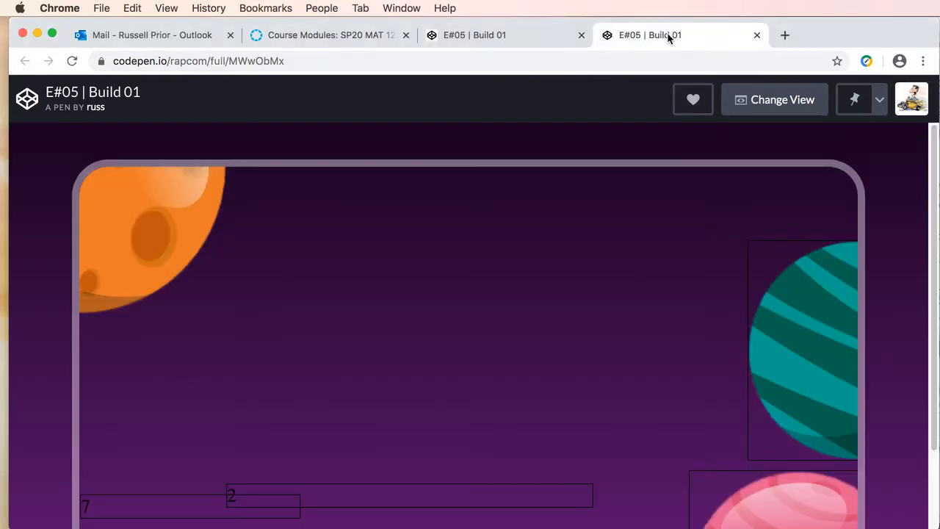
pyautogui.moveTo(669, 37)
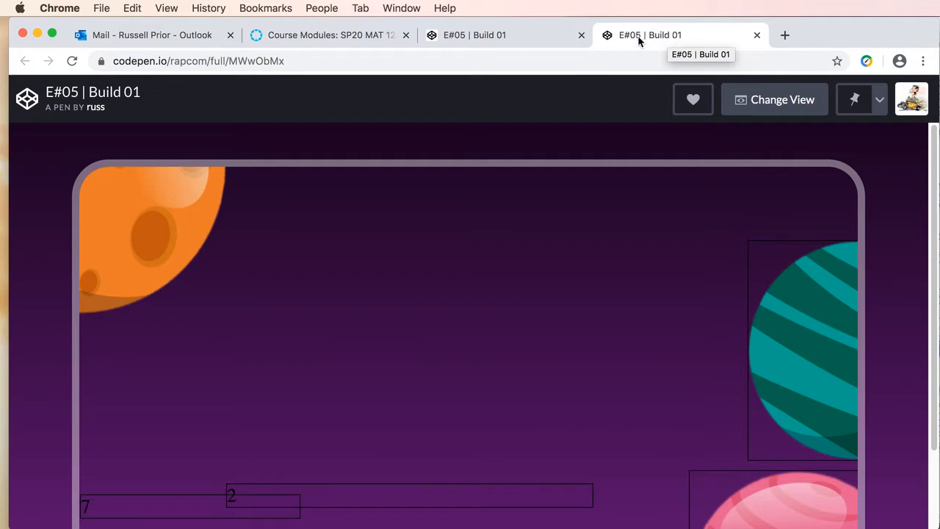
pyautogui.moveTo(197, 281)
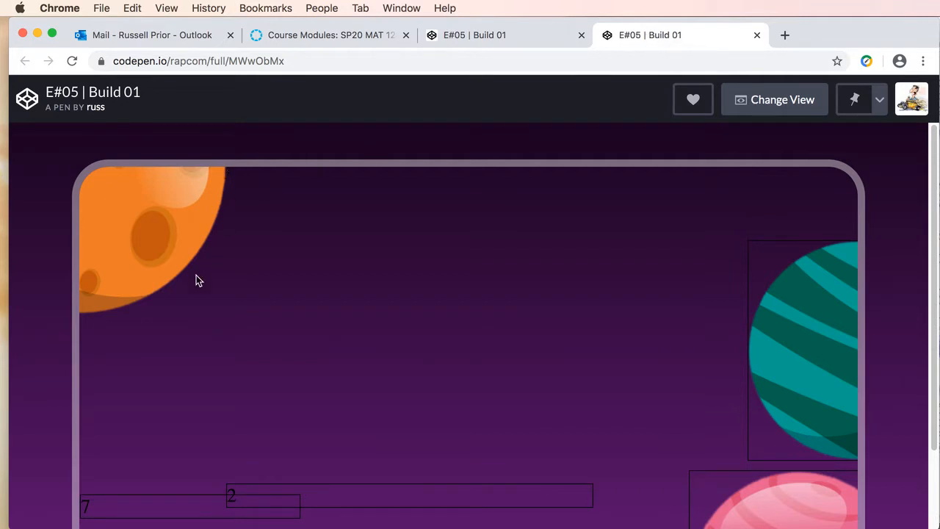
pyautogui.moveTo(84, 327)
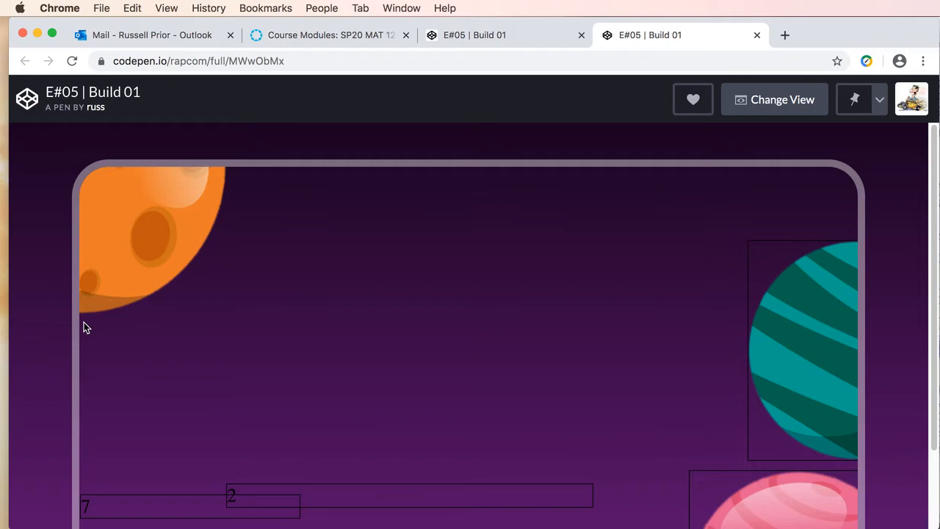
pyautogui.moveTo(94, 320)
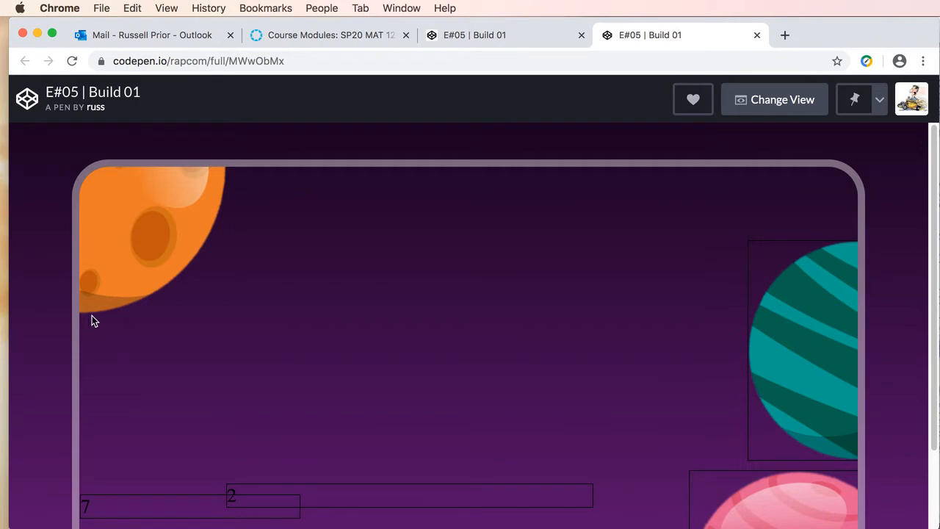
pyautogui.moveTo(101, 313)
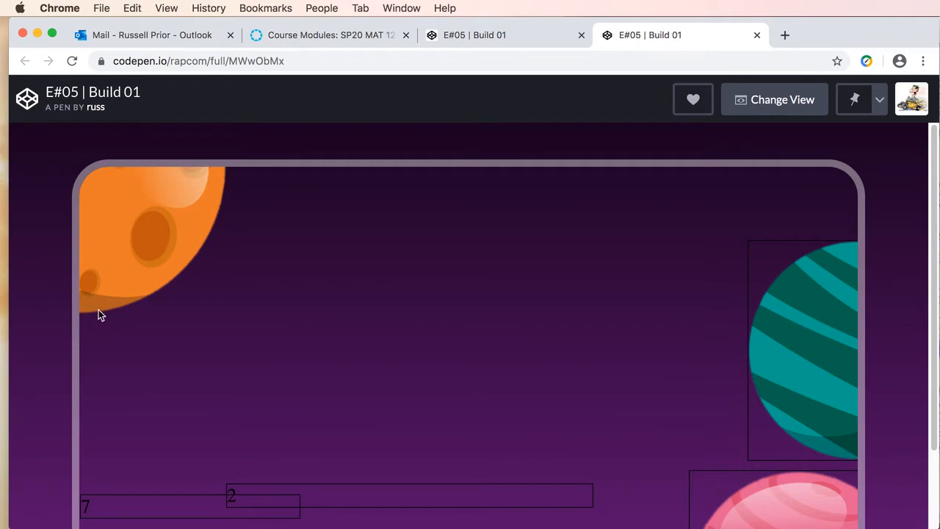
pyautogui.moveTo(125, 279)
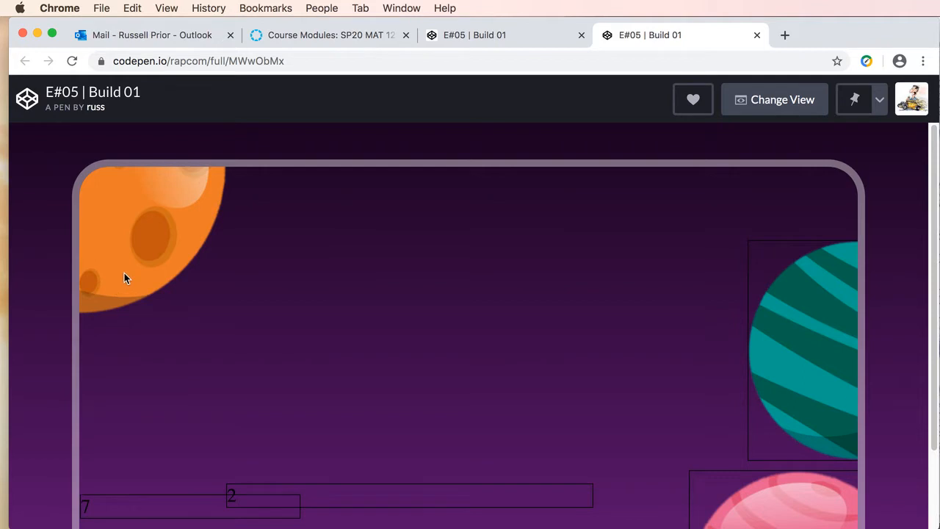
pyautogui.moveTo(125, 251)
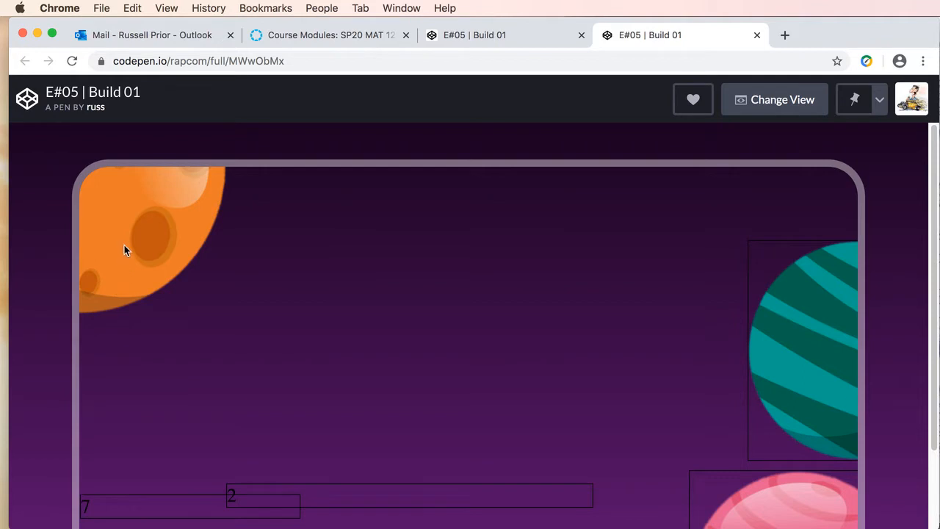
pyautogui.moveTo(235, 183)
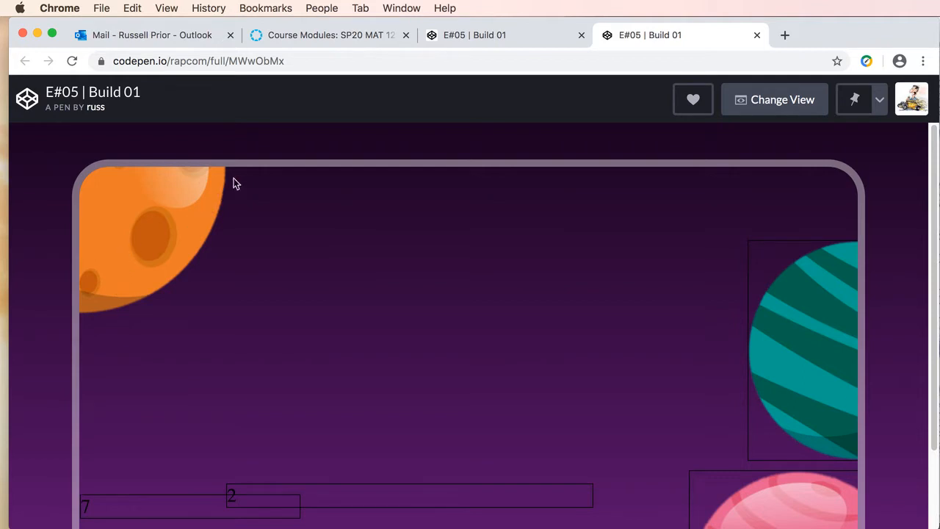
pyautogui.moveTo(62, 309)
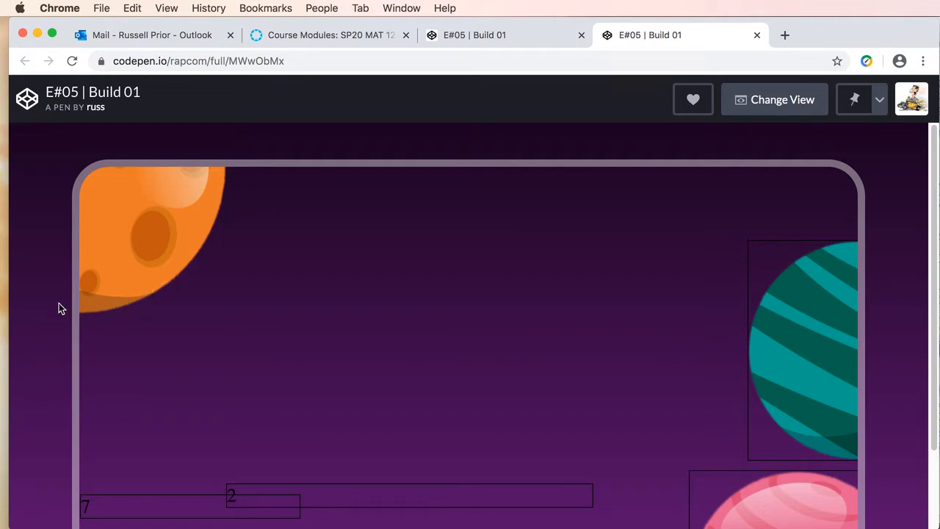
pyautogui.moveTo(198, 234)
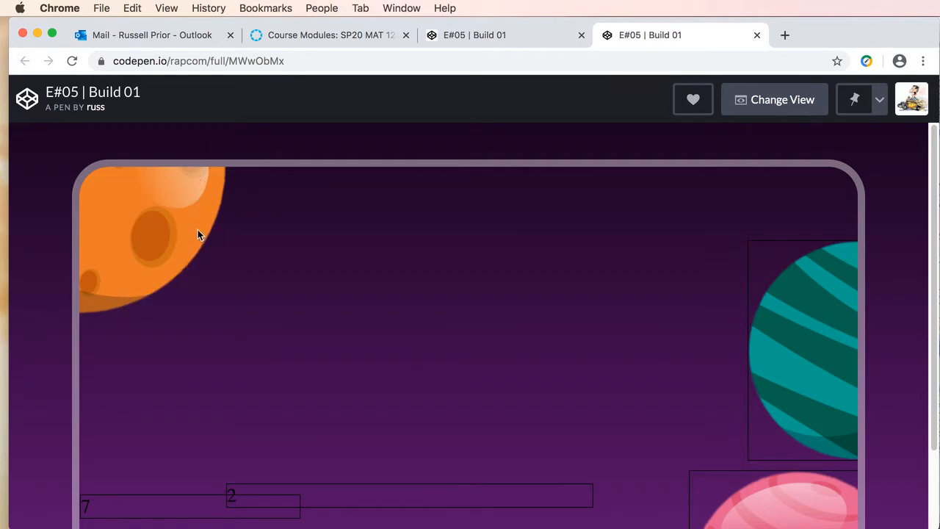
pyautogui.moveTo(208, 226)
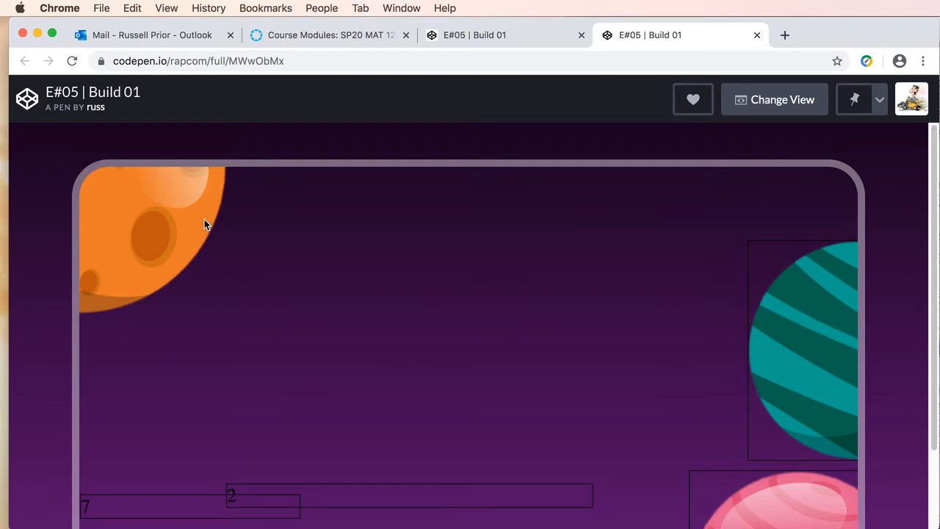
pyautogui.moveTo(196, 228)
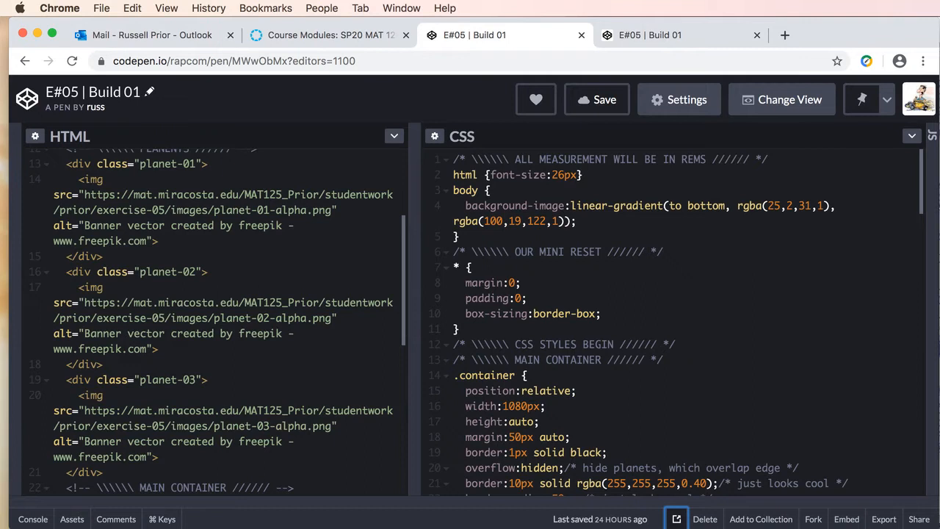
pyautogui.moveTo(921, 205)
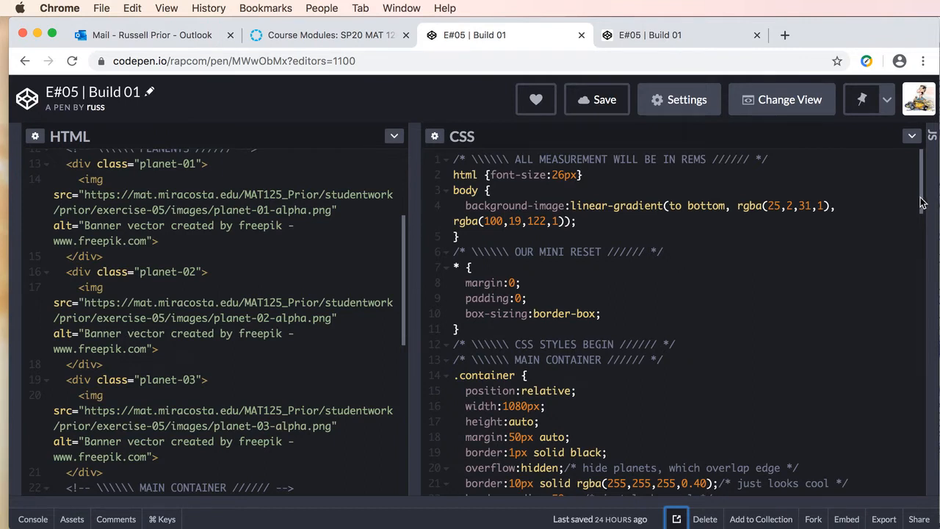
pyautogui.scroll(-3)
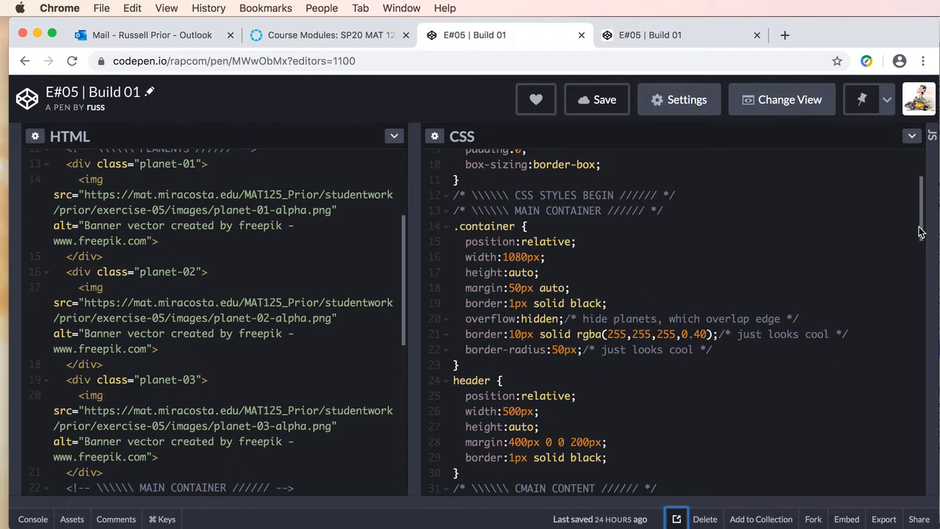
pyautogui.scroll(-3)
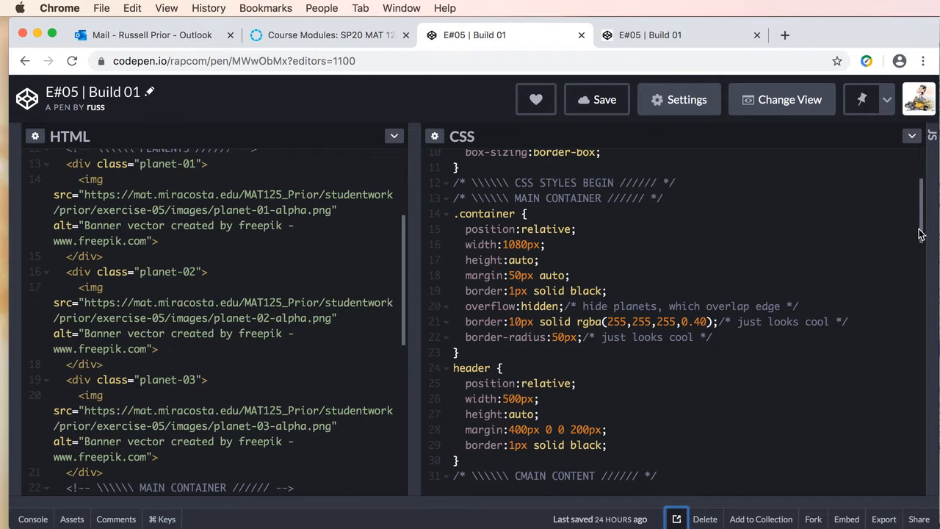
pyautogui.scroll(-3)
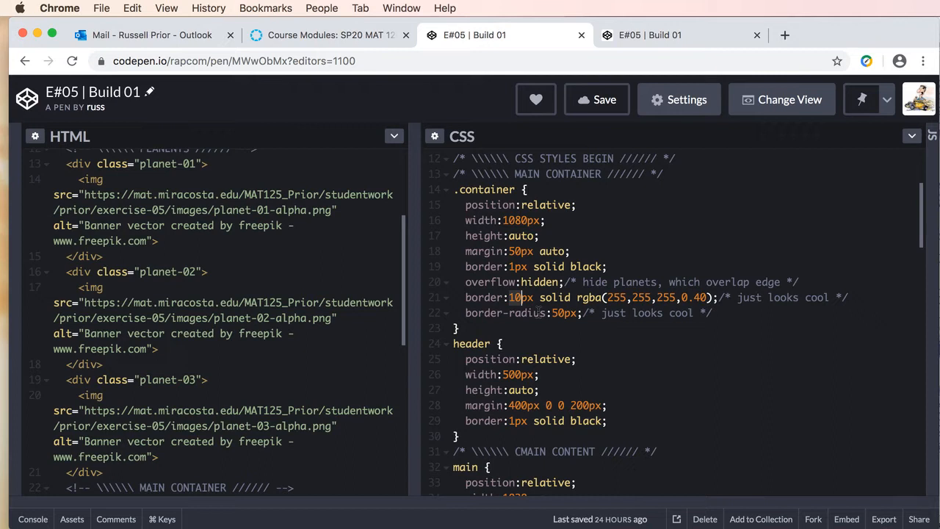
pyautogui.moveTo(925, 233)
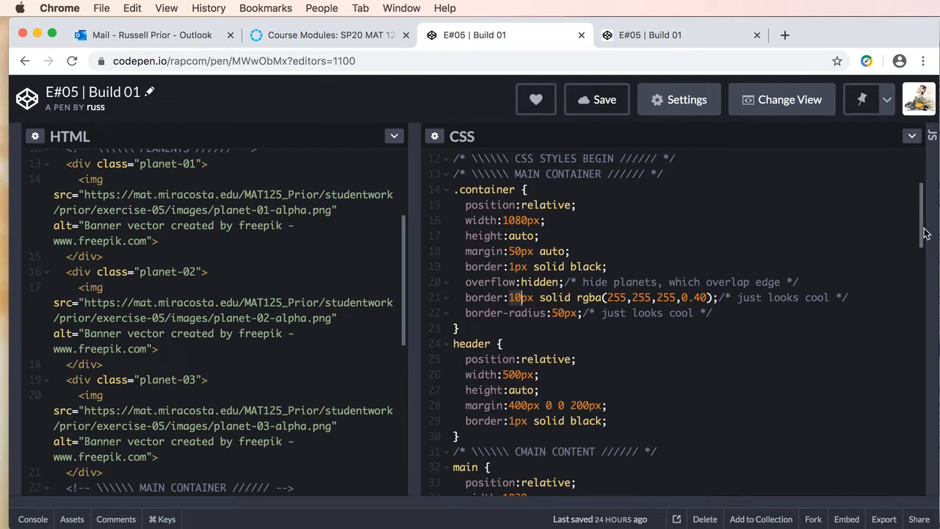
pyautogui.scroll(-3)
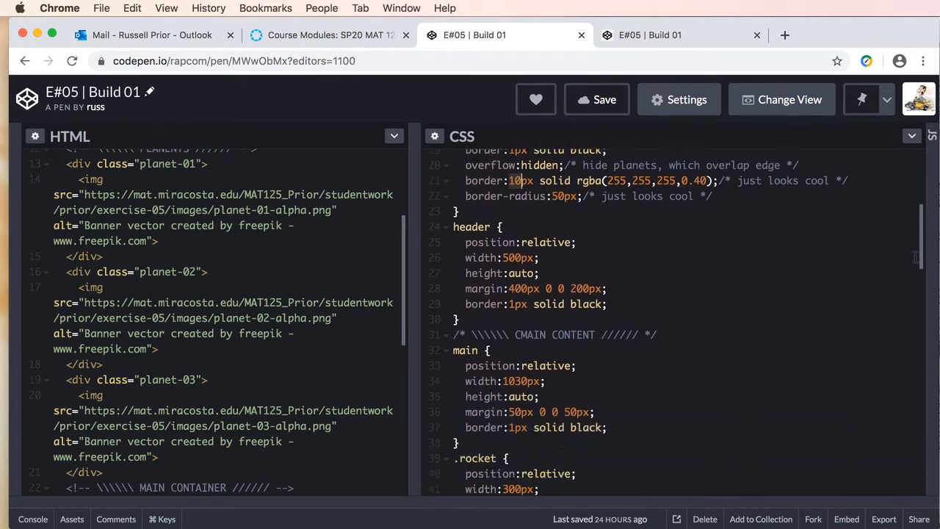
pyautogui.scroll(-3)
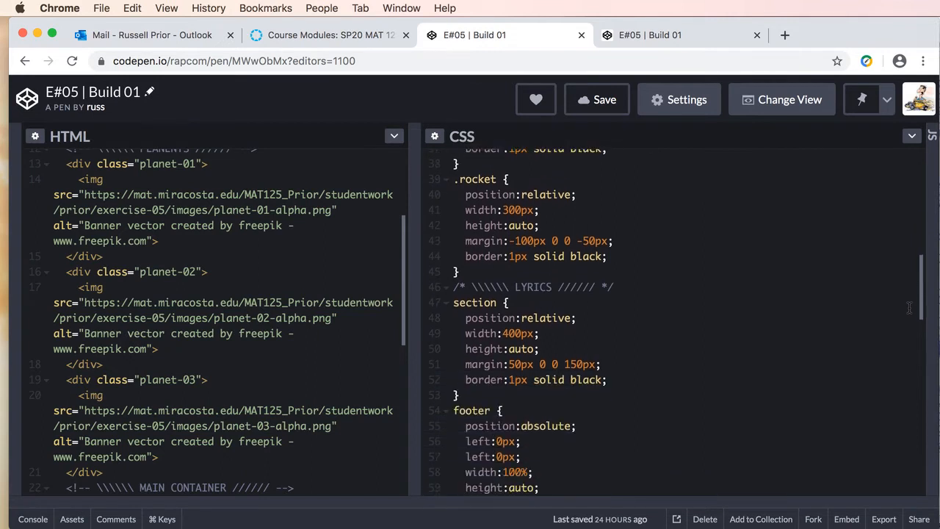
pyautogui.scroll(-3)
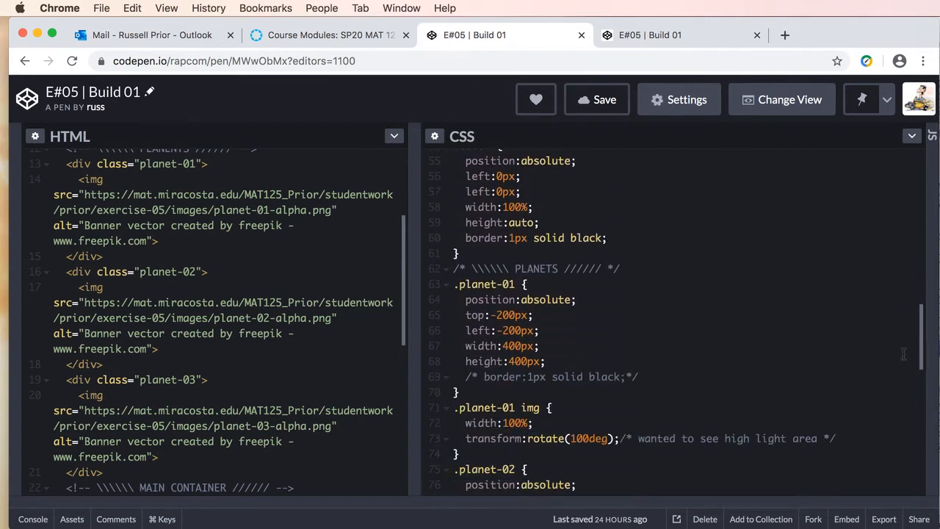
pyautogui.scroll(-3)
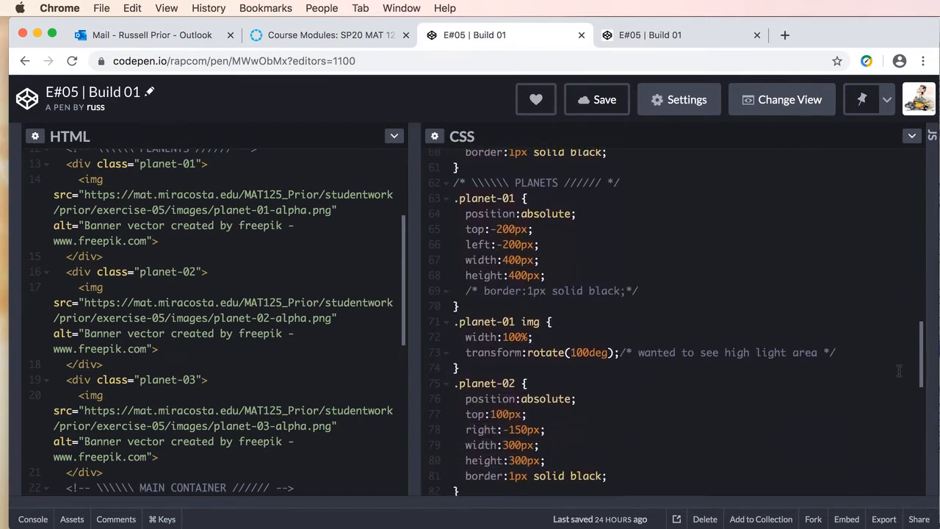
pyautogui.scroll(-3)
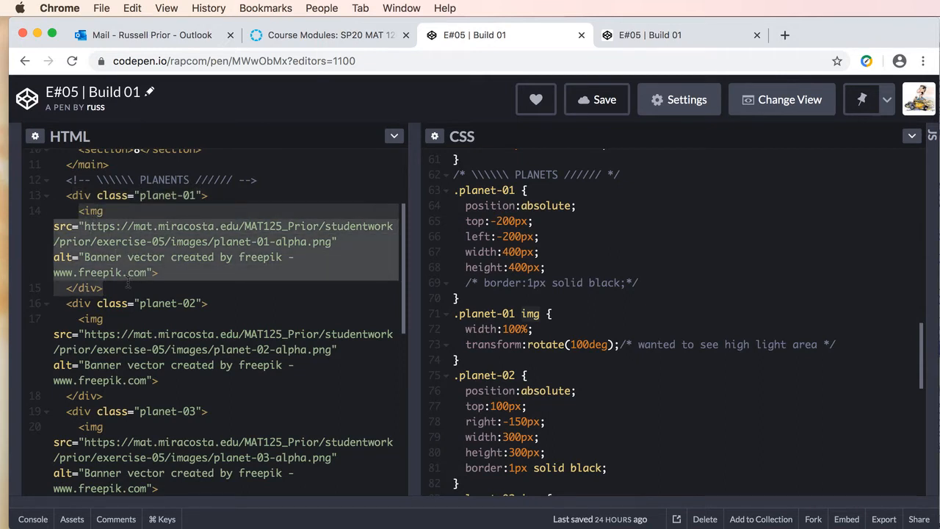
pyautogui.moveTo(120, 282)
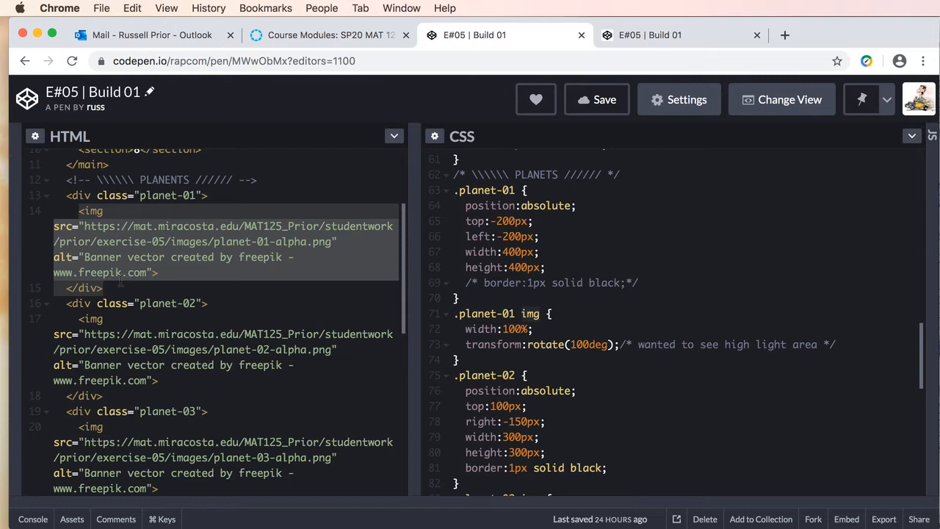
pyautogui.click(104, 287)
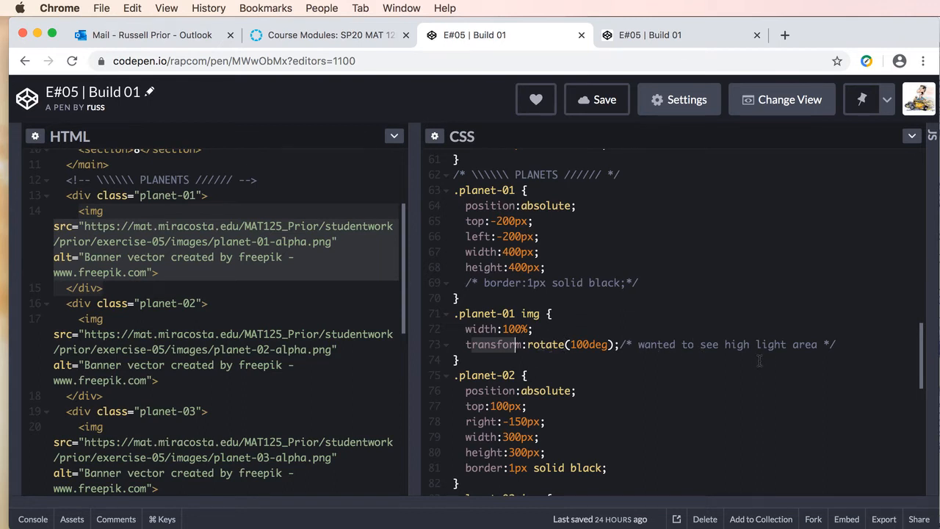
pyautogui.moveTo(763, 369)
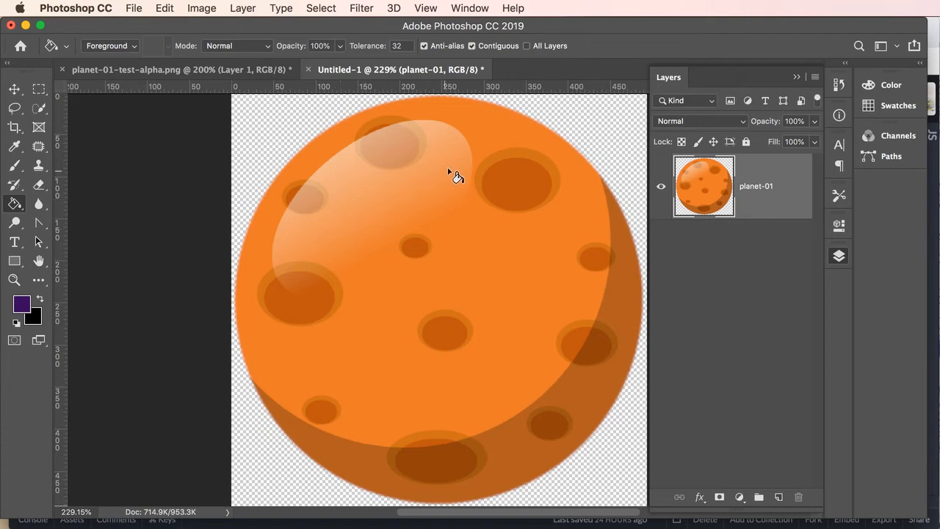
pyautogui.moveTo(583, 195)
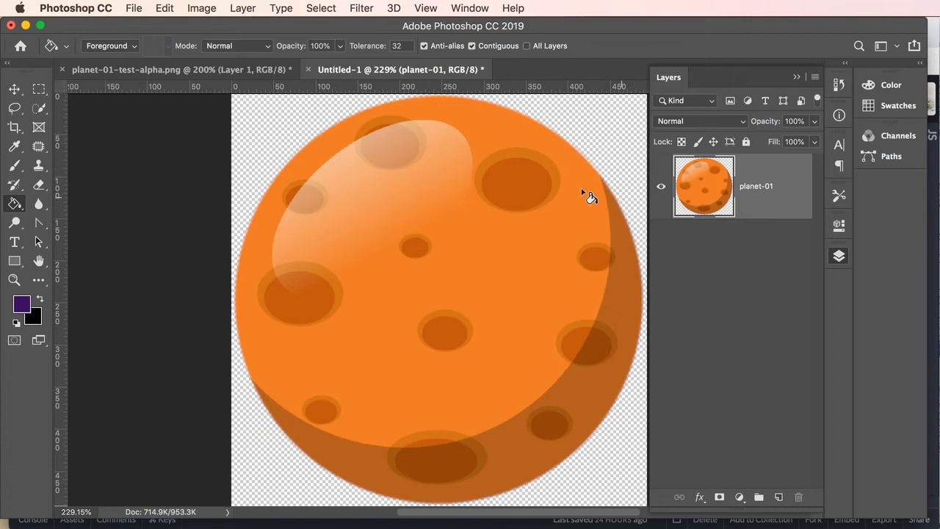
pyautogui.moveTo(586, 235)
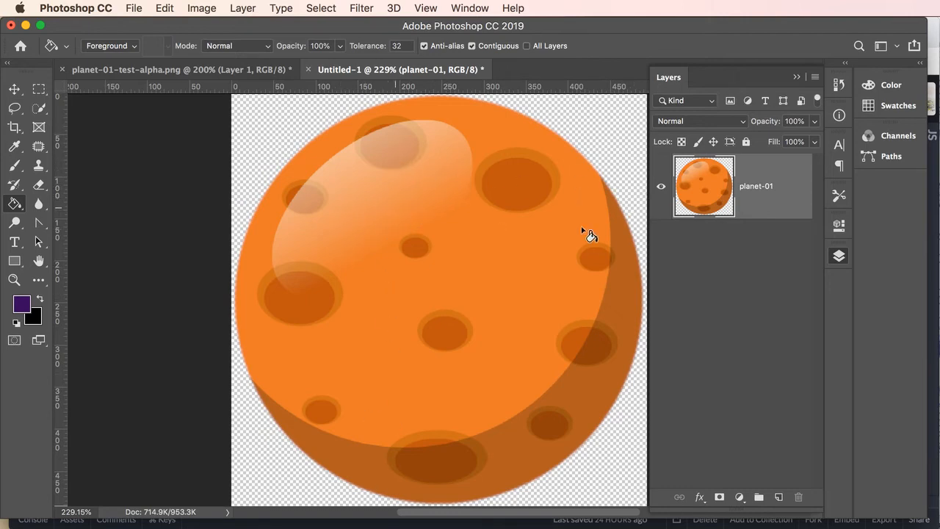
pyautogui.moveTo(459, 140)
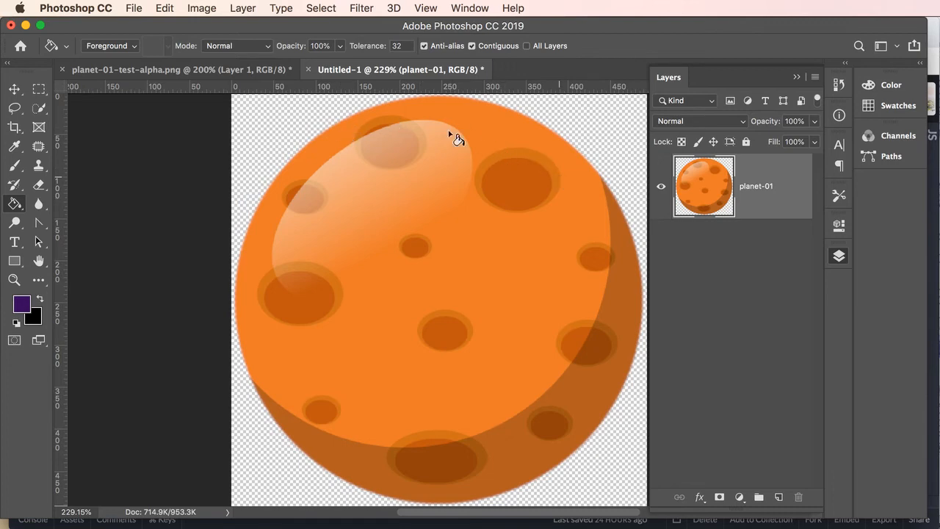
pyautogui.moveTo(564, 141)
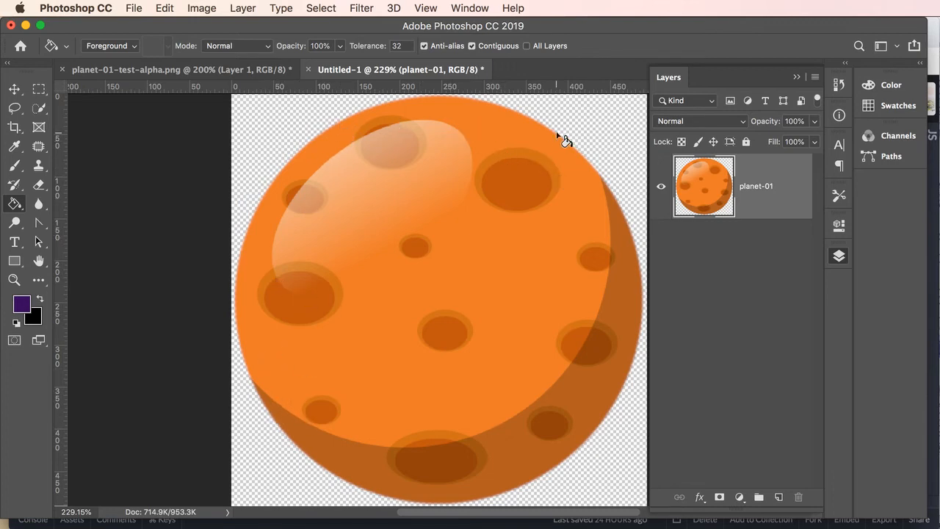
pyautogui.moveTo(367, 180)
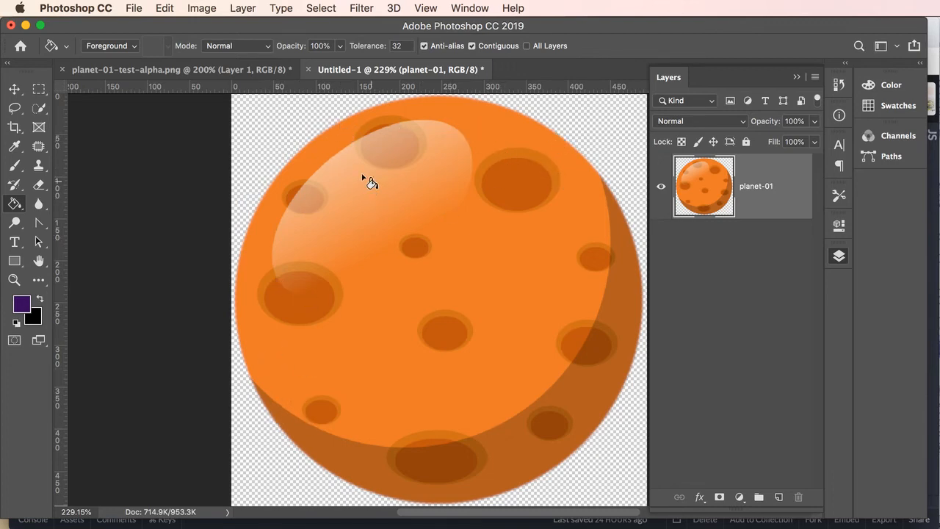
pyautogui.moveTo(415, 236)
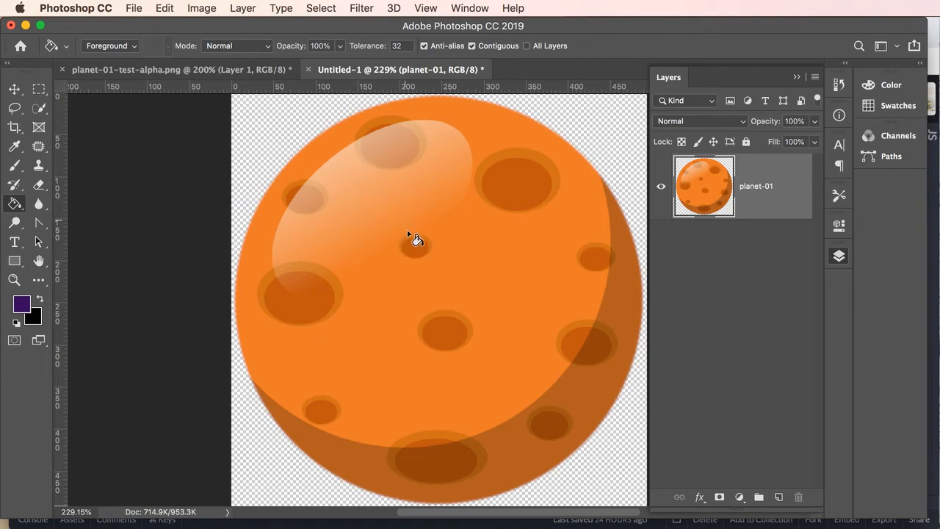
pyautogui.moveTo(412, 231)
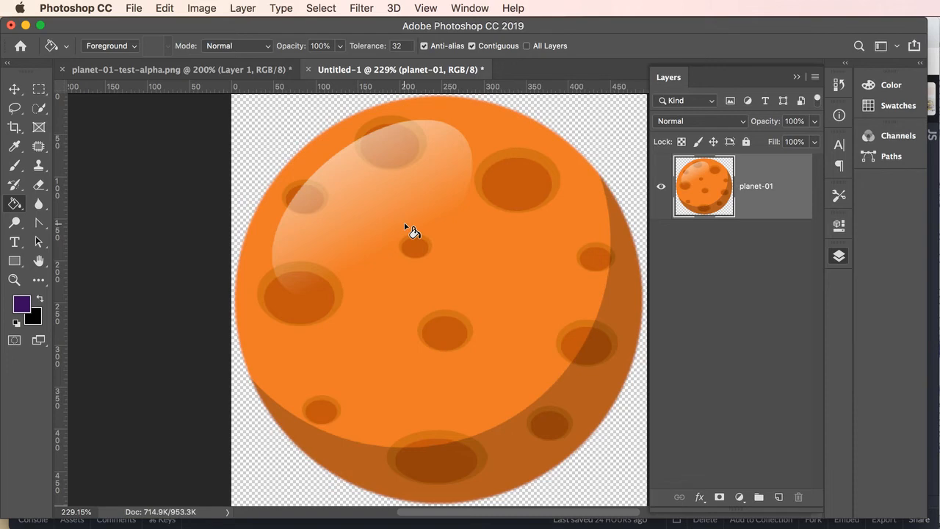
# Switch to Photoshop to inspect the planet-01 artwork's highlight area.
pyautogui.click(76, 8)
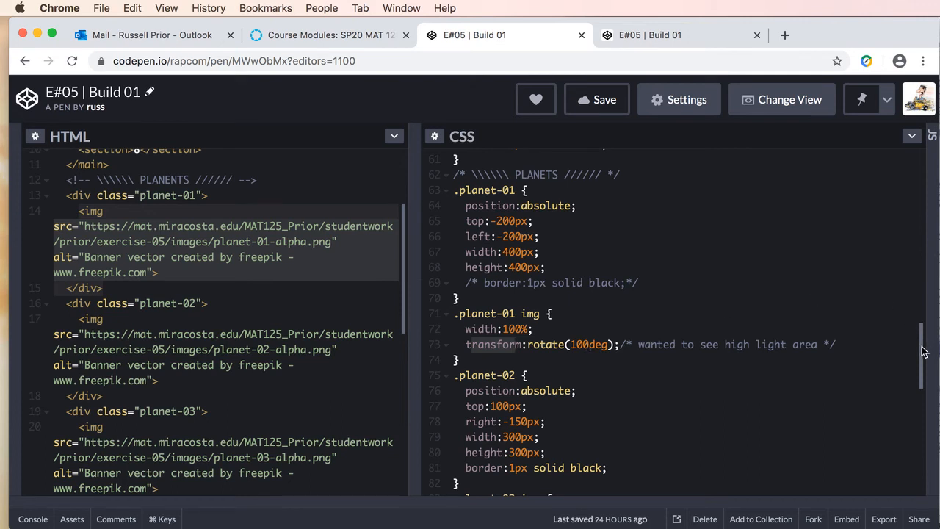
# Scroll the CSS down to the .planet-02 and .planet-03 rules with 25-degree rotations.
pyautogui.scroll(-3)
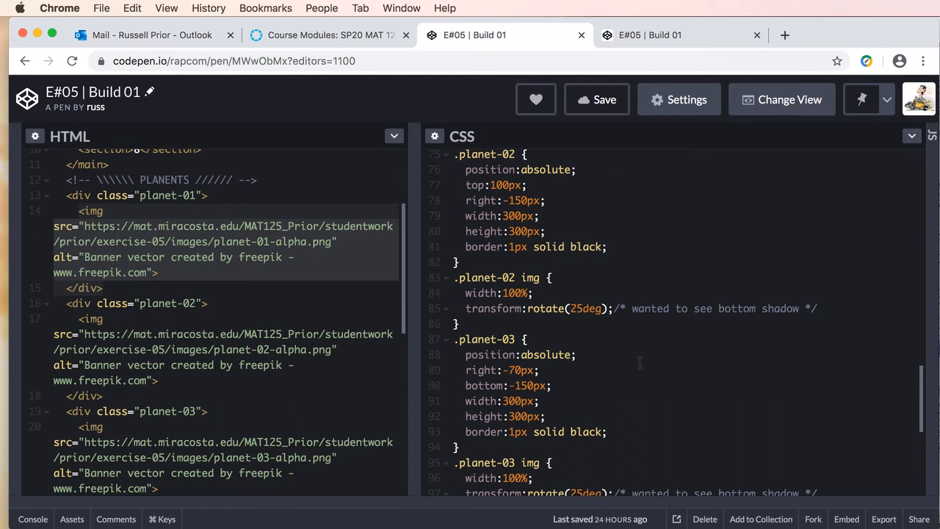
pyautogui.moveTo(450, 249)
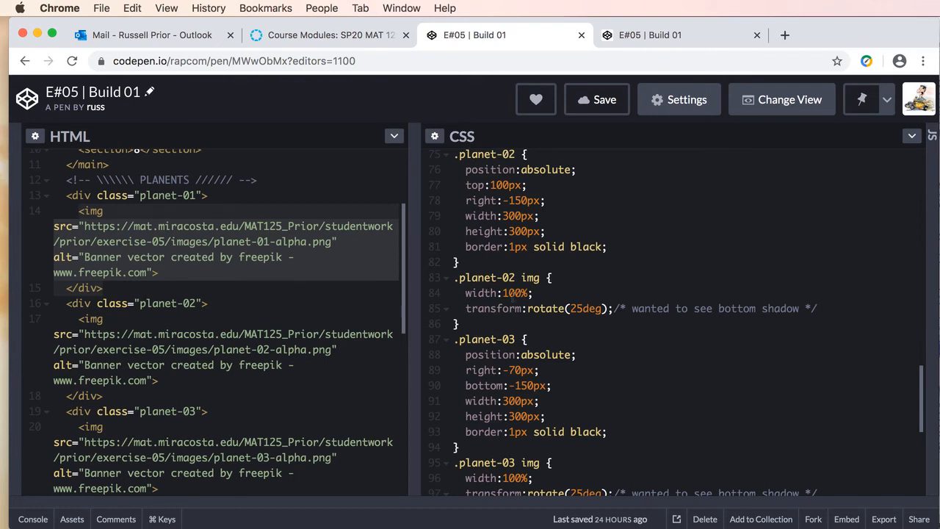
pyautogui.scroll(-3)
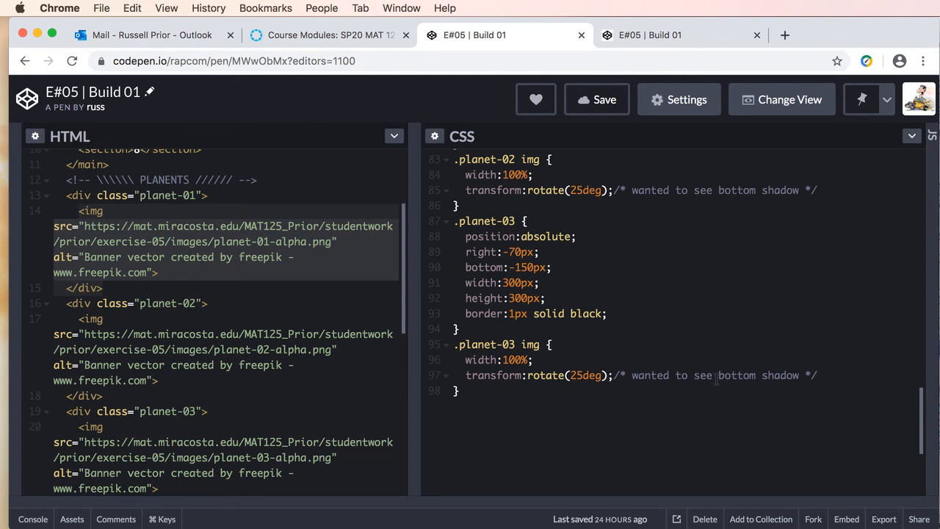
pyautogui.moveTo(634, 125)
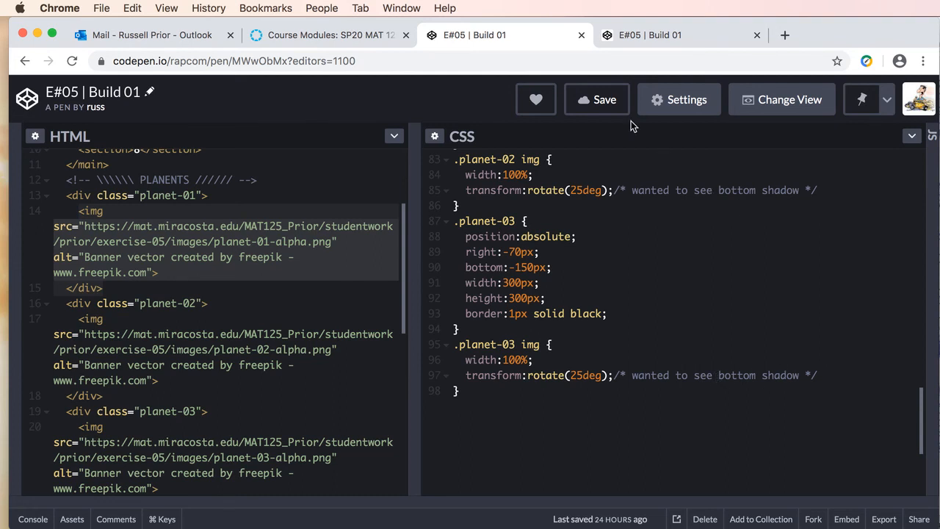
# Show the full-page preview zoomed to 80% so the whole purple container fits.
pyautogui.click(596, 99)
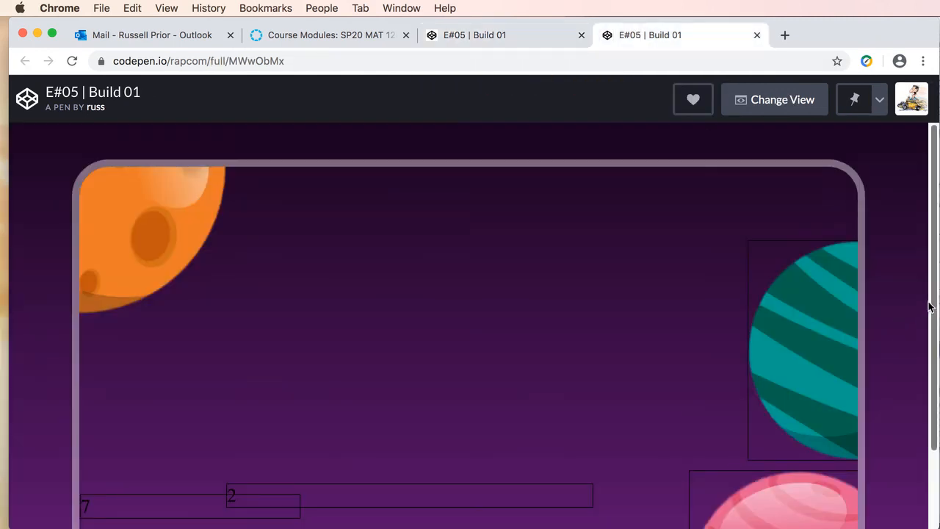
pyautogui.moveTo(893, 286)
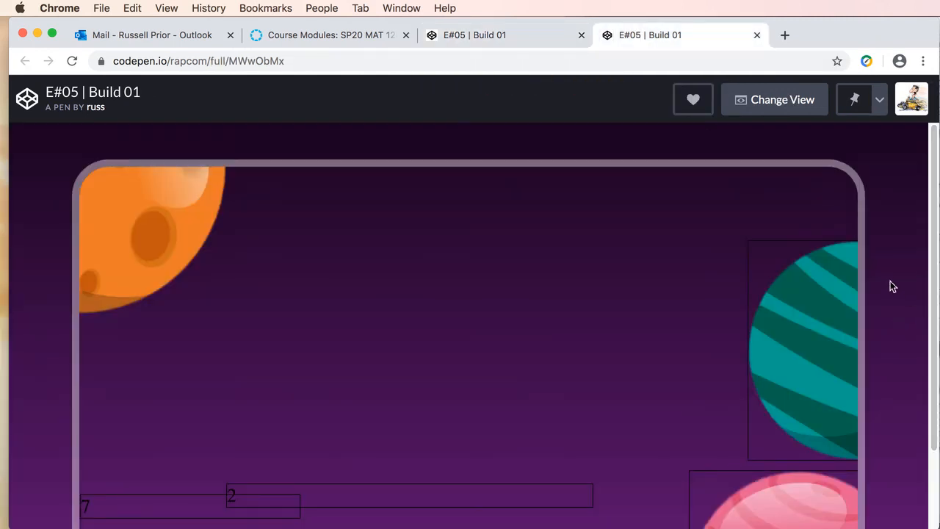
pyautogui.press('Cmd+-')
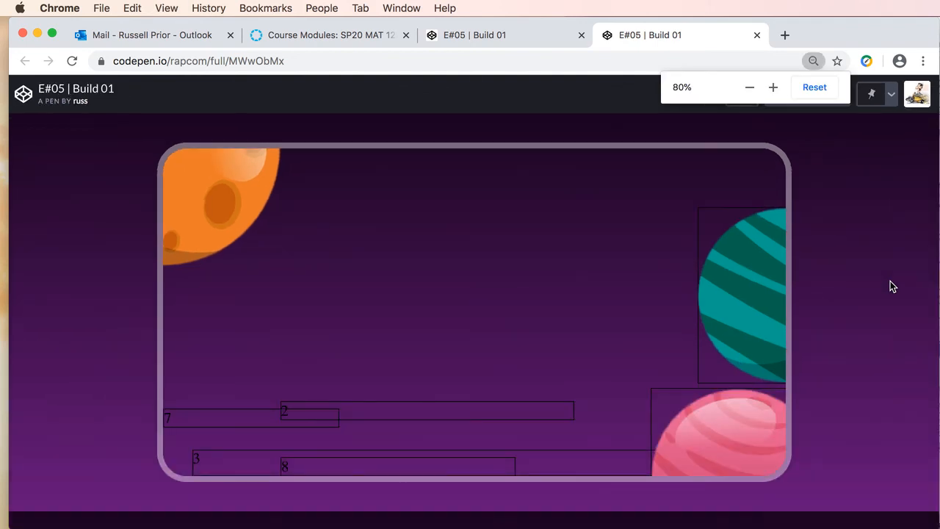